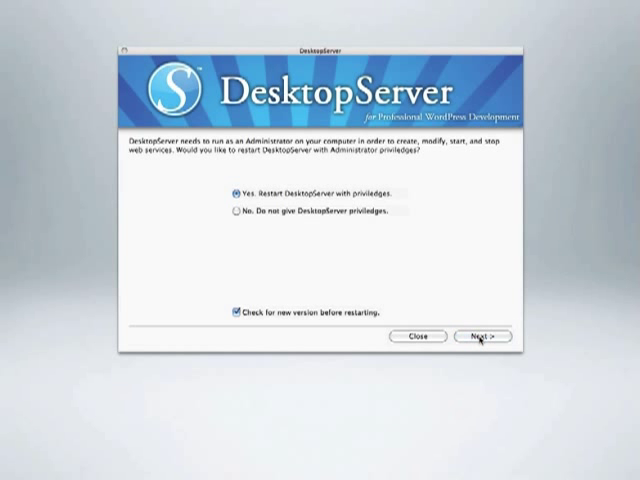
Choose 'Yes, Restart DesktopServer with privileges' and continue
{"action": "left_click", "coordinate": [482, 336]}
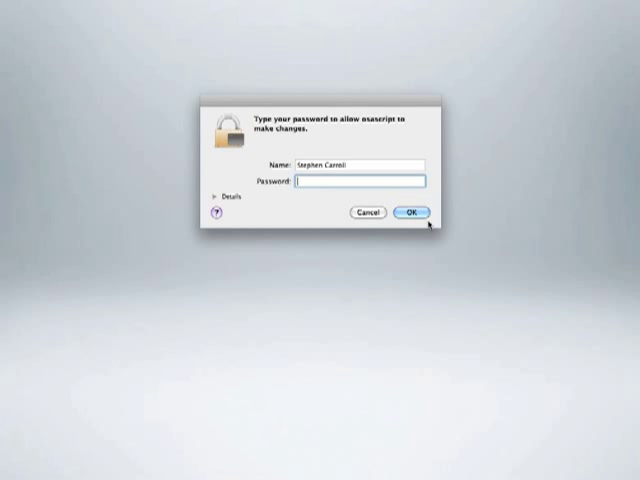
Enter the Mac administrator password and confirm the authorization dialog
{"action": "type", "text": "••"}
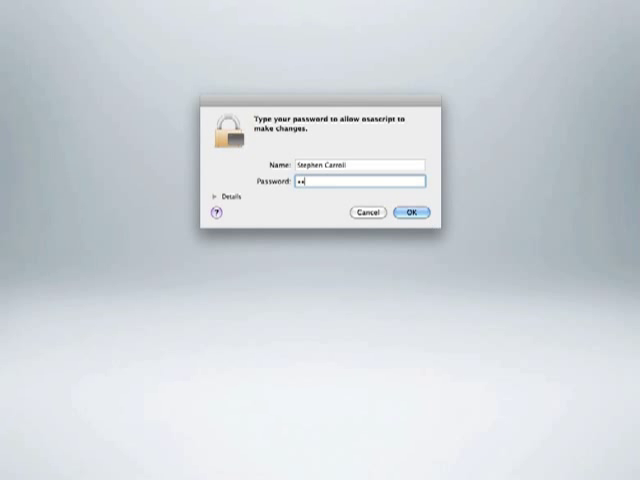
{"action": "type", "text": "password"}
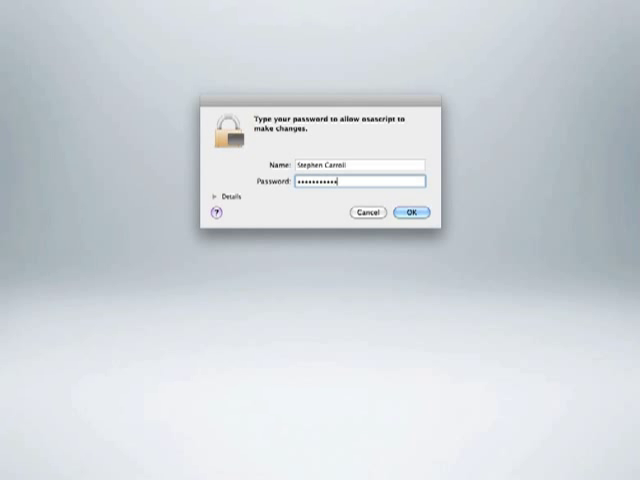
{"action": "mouse_move", "coordinate": [416, 212]}
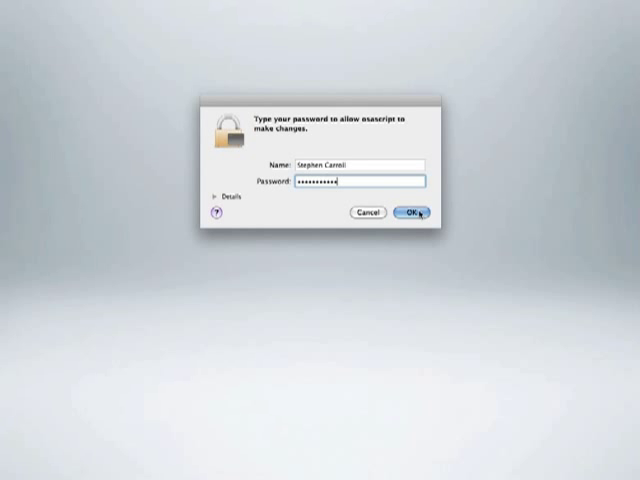
{"action": "left_click", "coordinate": [414, 212]}
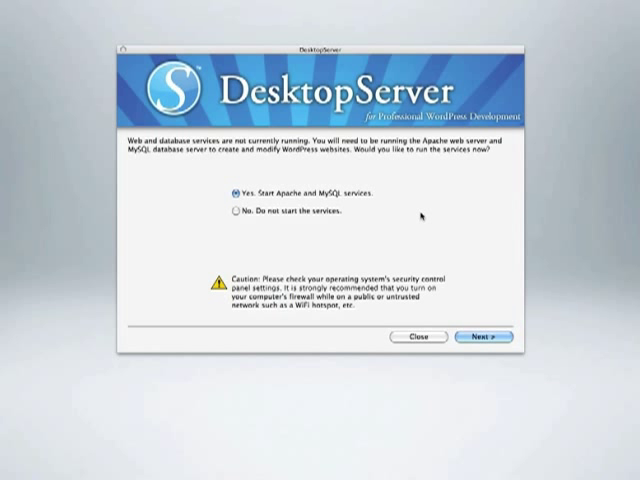
{"action": "mouse_move", "coordinate": [472, 292]}
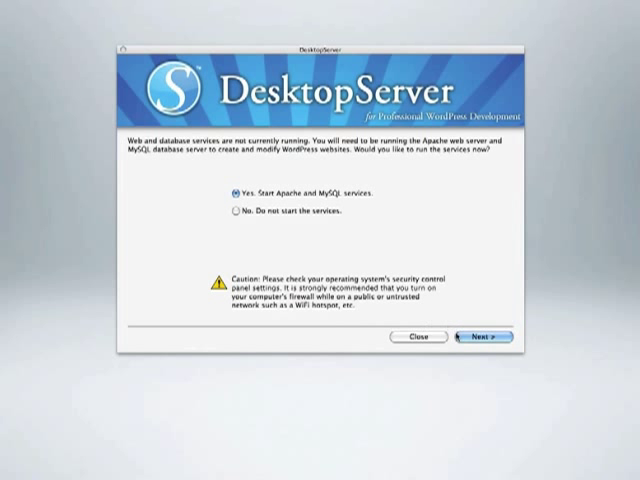
Start the Apache and MySQL services and continue once they report Done!
{"action": "left_click", "coordinate": [484, 336]}
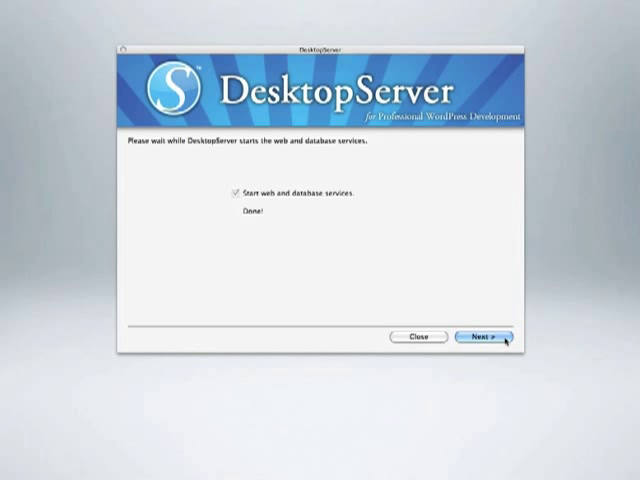
{"action": "left_click", "coordinate": [488, 336]}
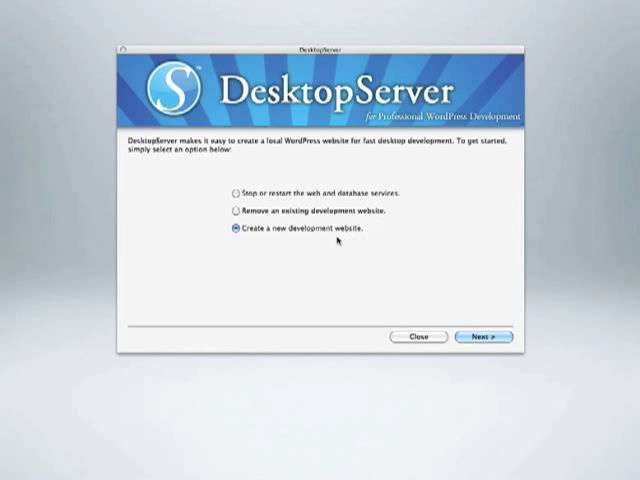
{"action": "mouse_move", "coordinate": [322, 240]}
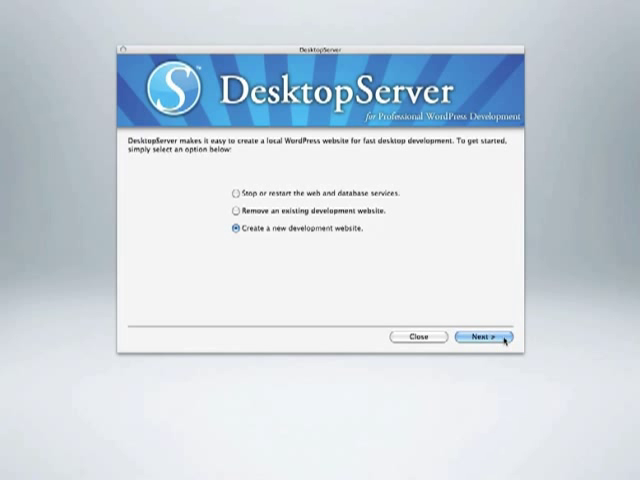
Choose 'Create a new development website' and continue to the site form
{"action": "left_click", "coordinate": [488, 336]}
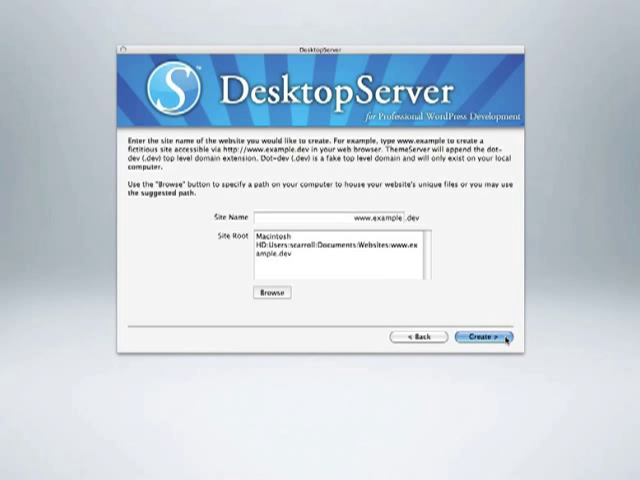
{"action": "left_click", "coordinate": [500, 336]}
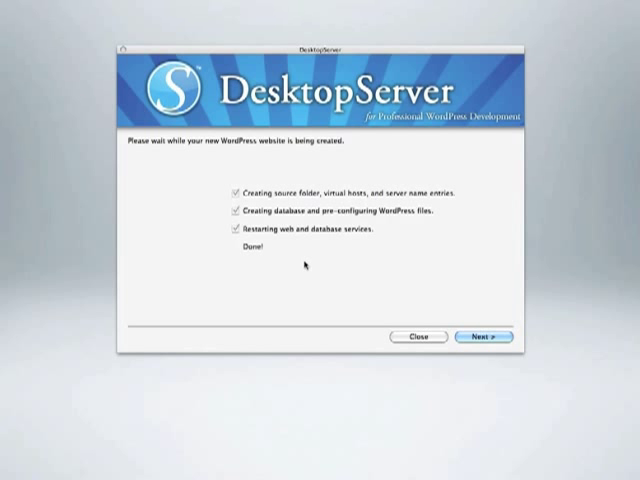
{"action": "mouse_move", "coordinate": [482, 336]}
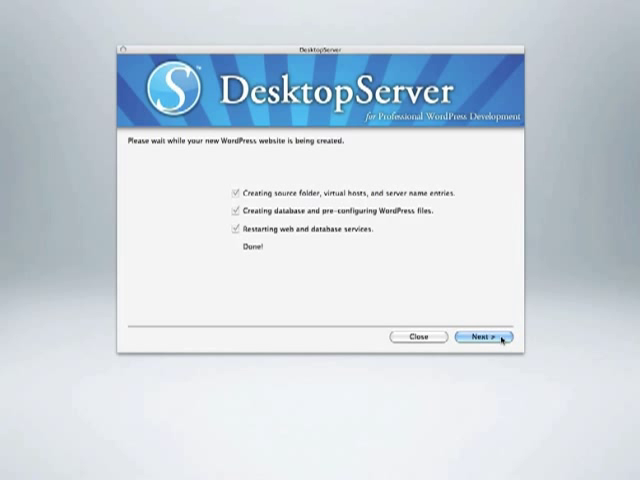
{"action": "left_click", "coordinate": [488, 336]}
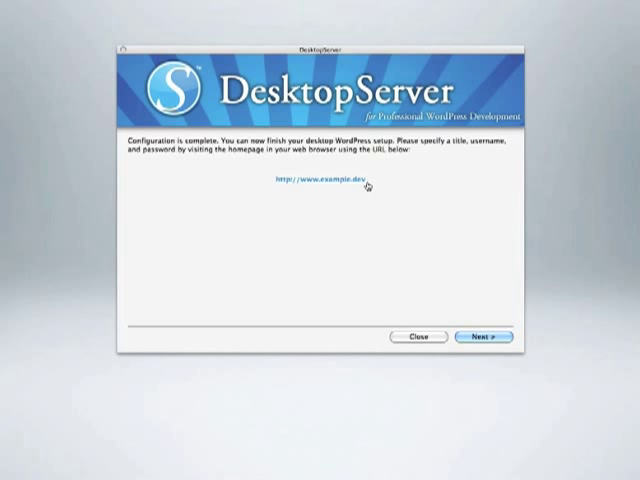
{"action": "left_click", "coordinate": [310, 186]}
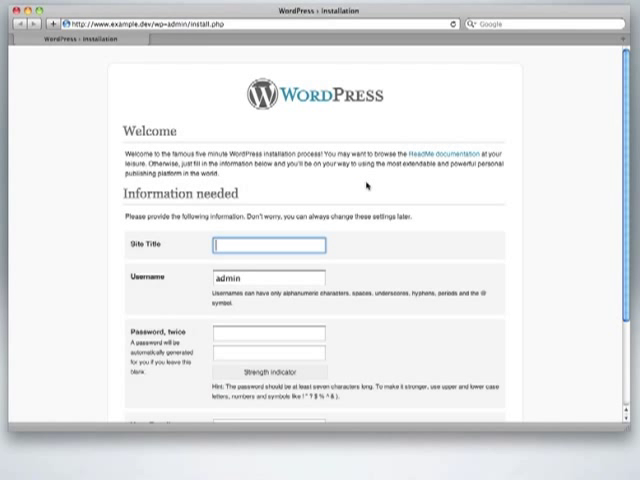
{"action": "type", "text": "My First Site!"}
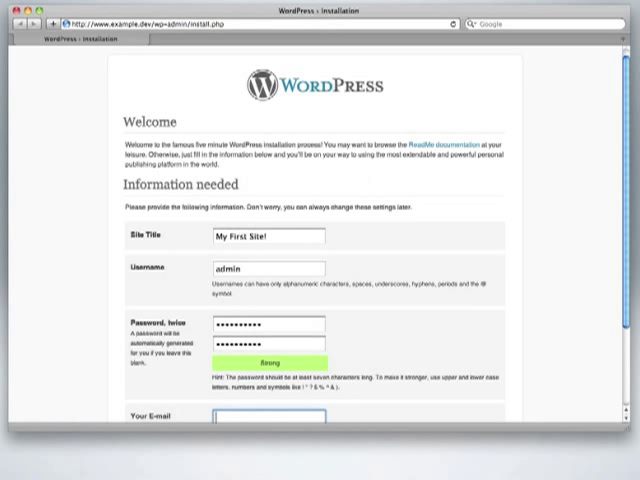
{"action": "type", "text": "test@test.com"}
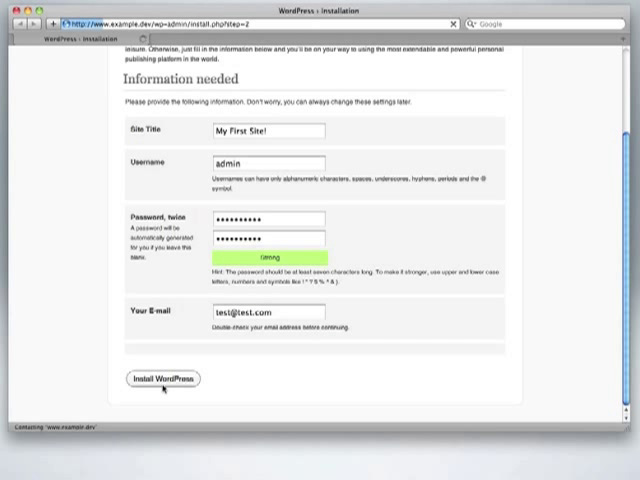
{"action": "left_click", "coordinate": [164, 378]}
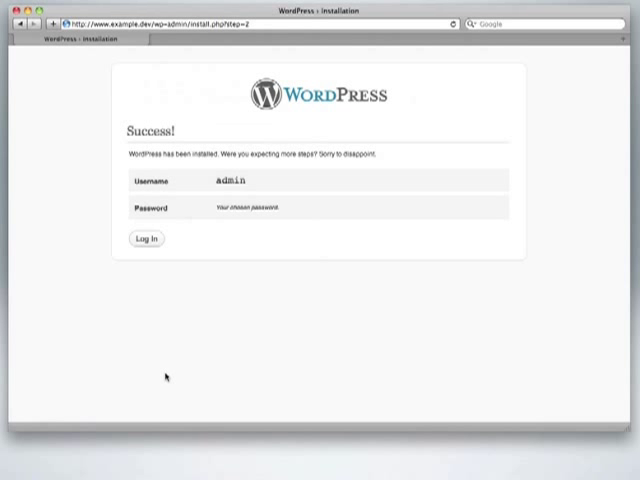
{"action": "mouse_move", "coordinate": [258, 188]}
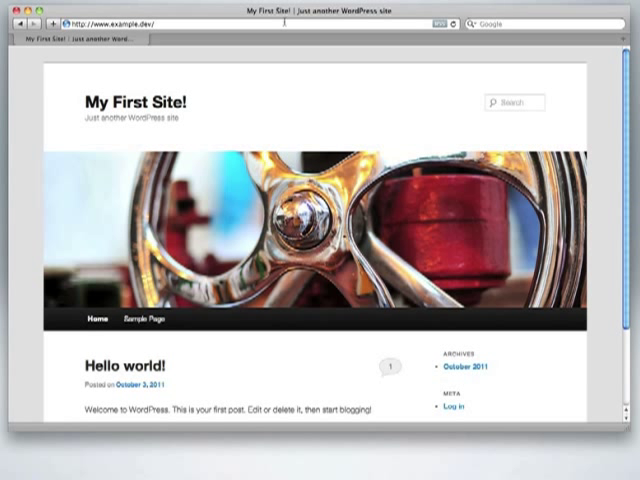
{"action": "mouse_move", "coordinate": [472, 132]}
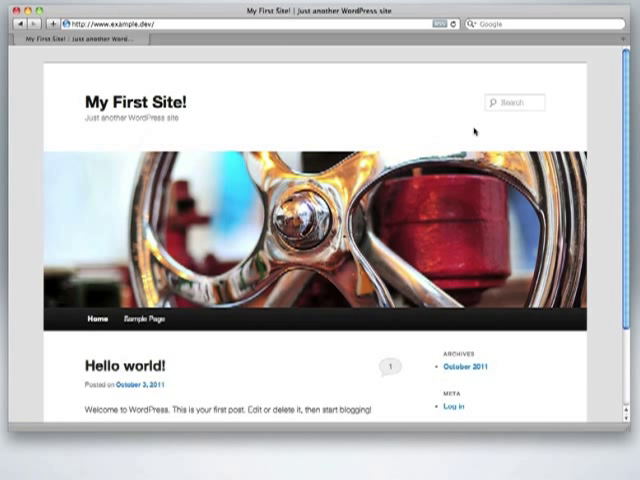